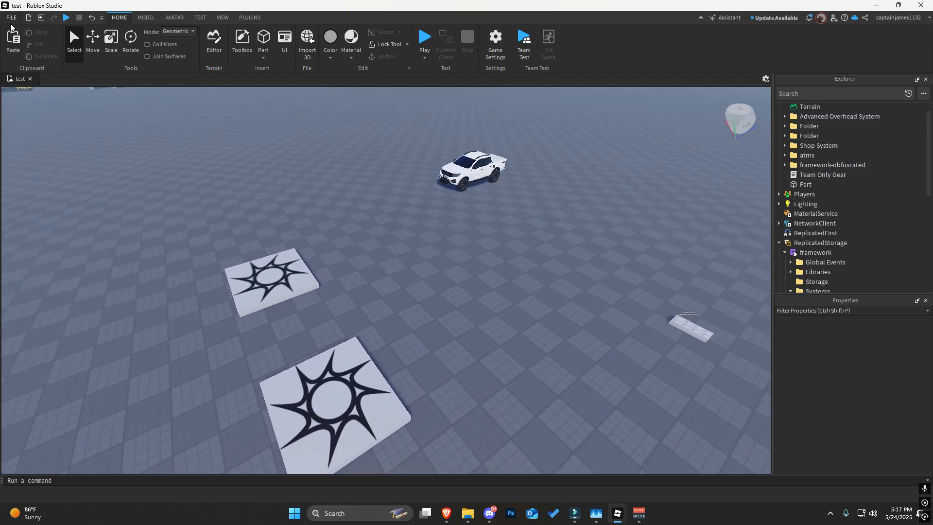
# - Review the game's security settings and expand the framework folder under ReplicatedStorage
pyautogui.click(495, 42)
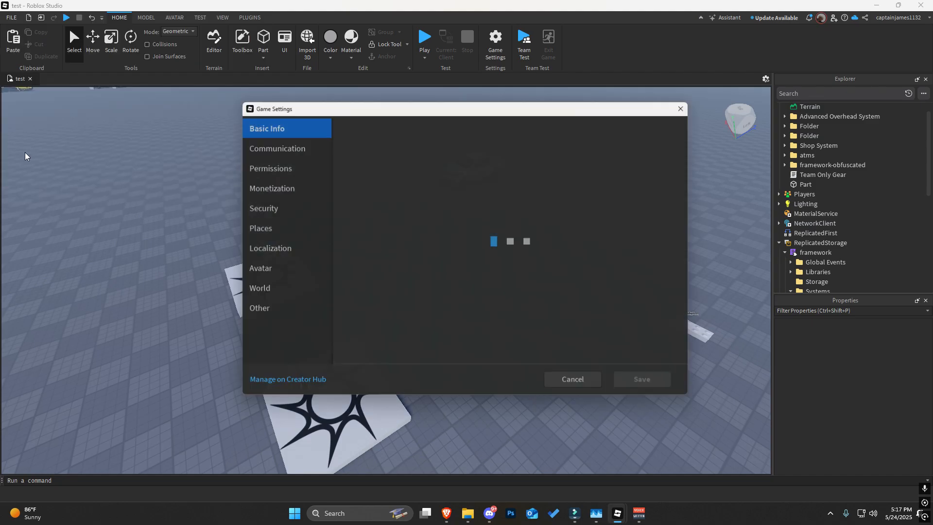
pyautogui.click(263, 208)
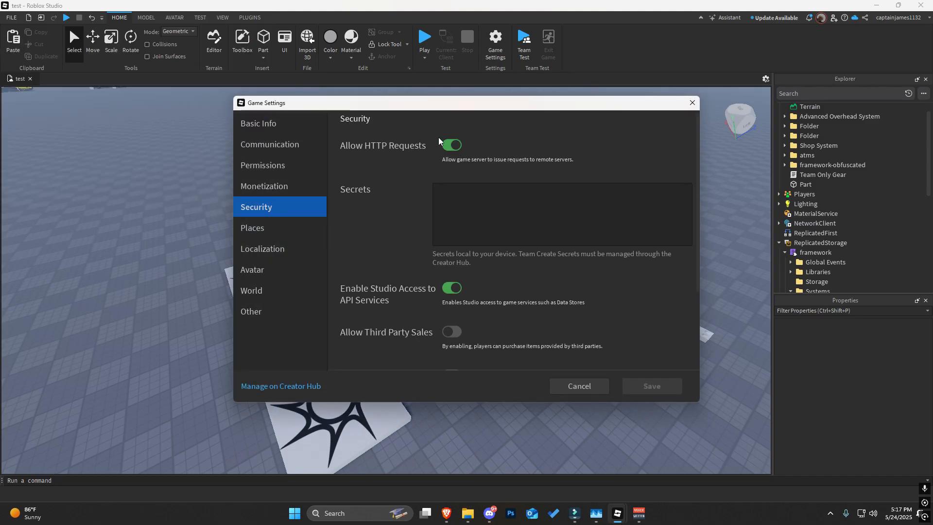
pyautogui.moveTo(385, 152)
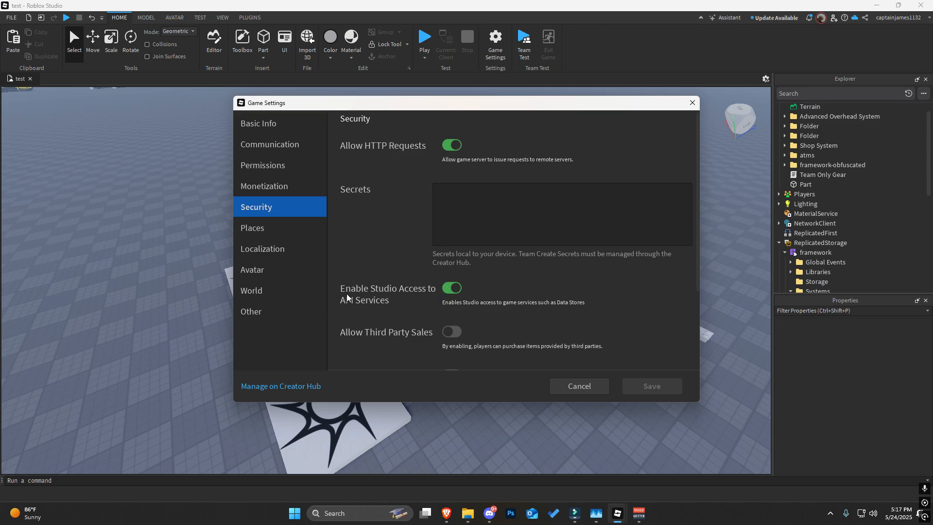
pyautogui.moveTo(448, 313)
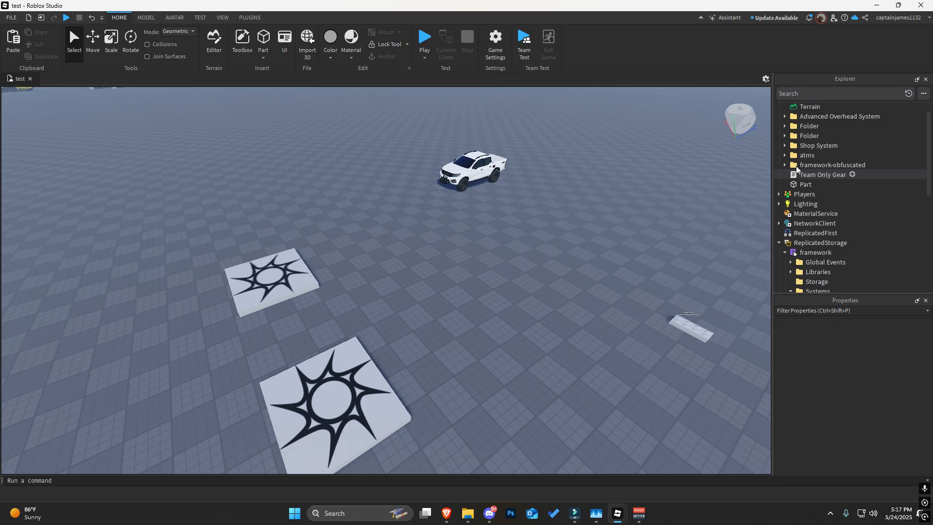
pyautogui.click(785, 166)
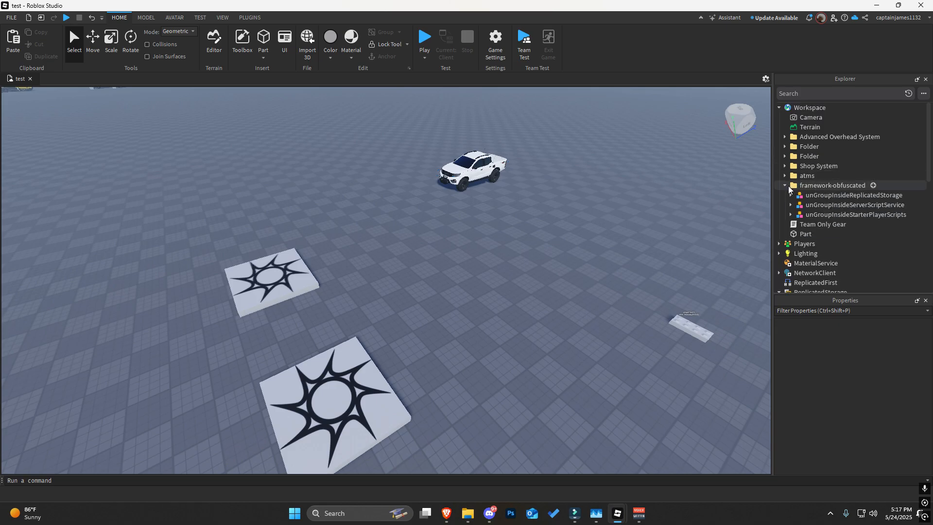
pyautogui.click(831, 185)
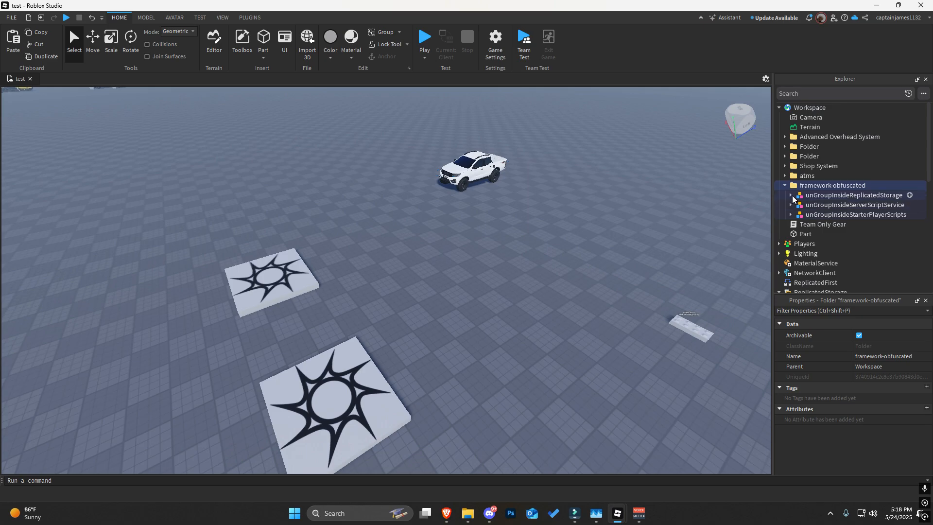
pyautogui.click(792, 195)
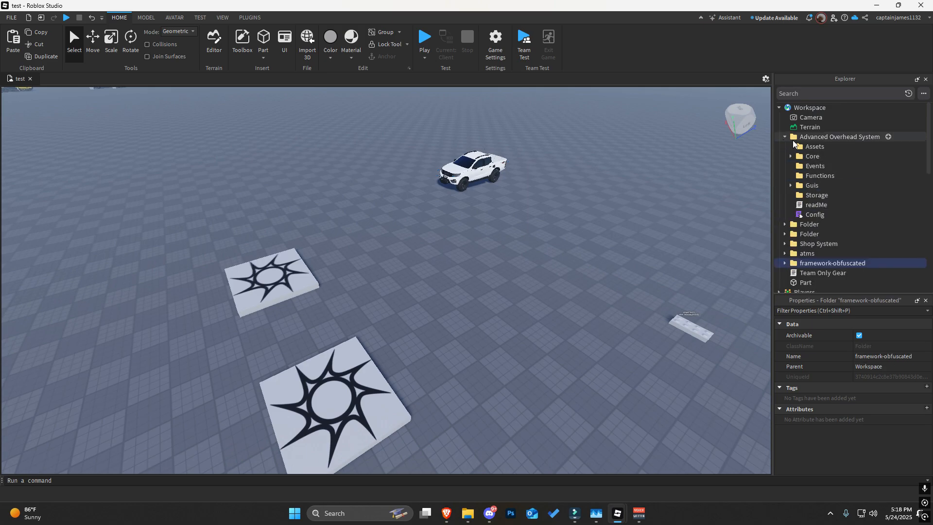
# - Move the Advanced Overhead System folder from Workspace into framework Systems and expand it
pyautogui.click(839, 136)
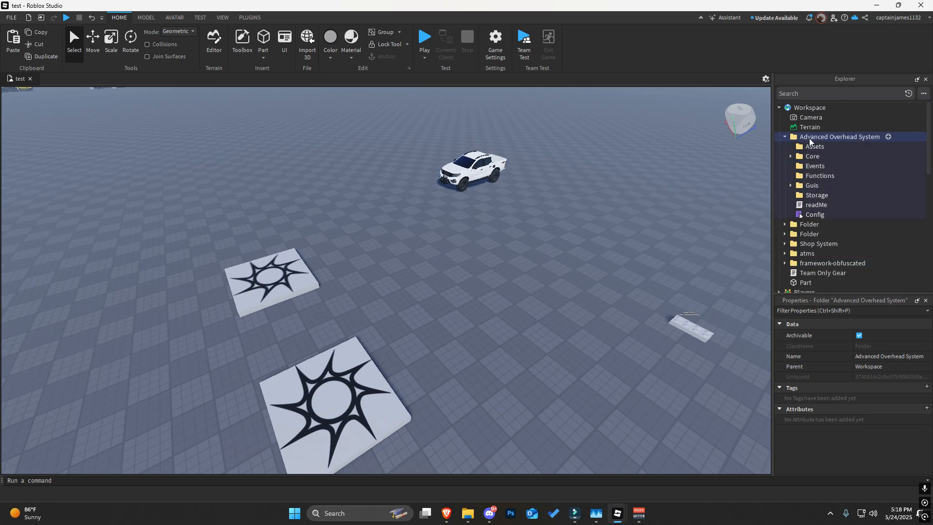
pyautogui.scroll(-3)
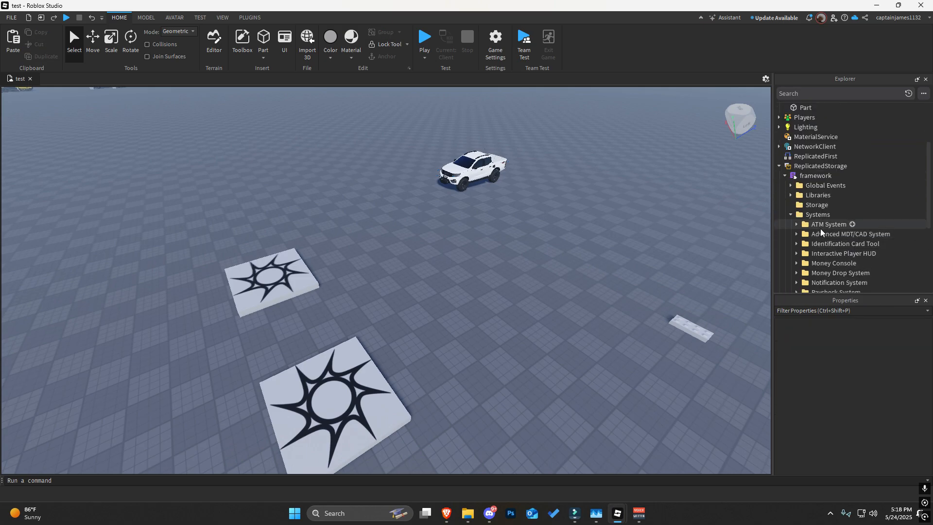
pyautogui.click(851, 243)
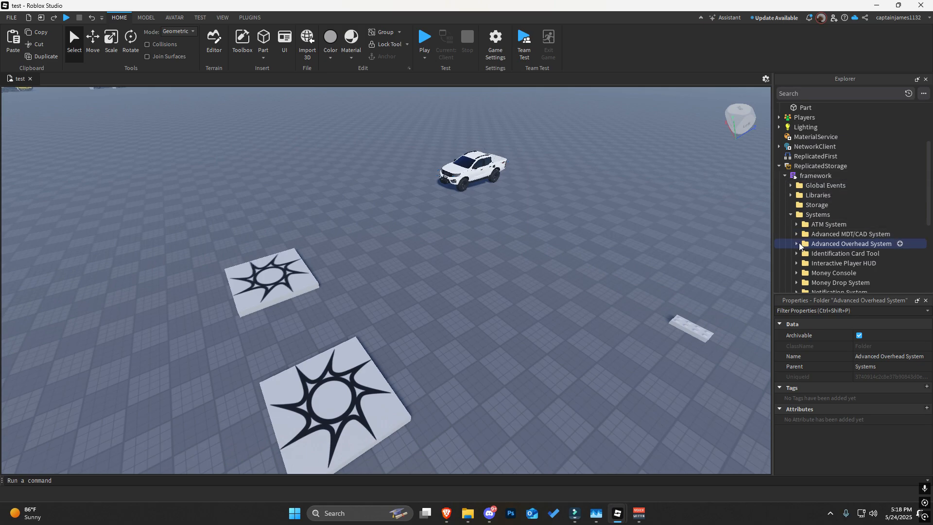
pyautogui.click(797, 243)
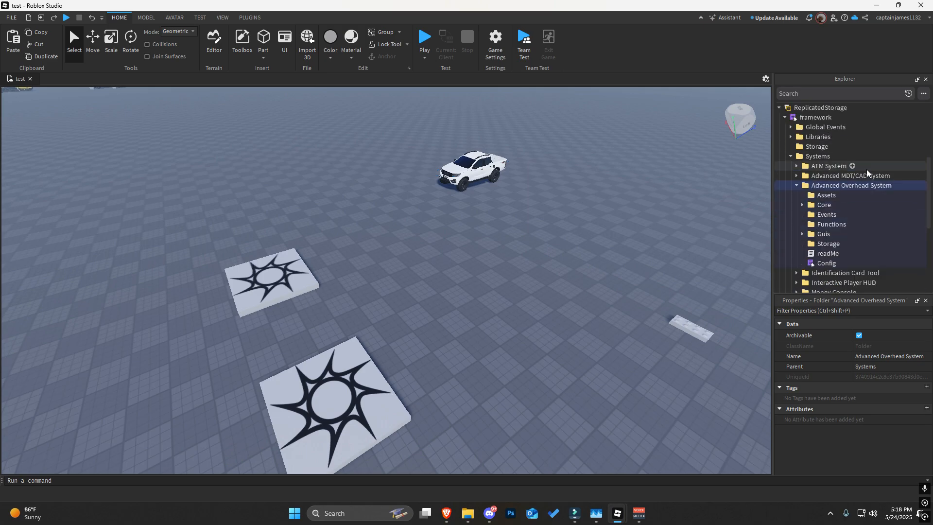
pyautogui.doubleClick(826, 264)
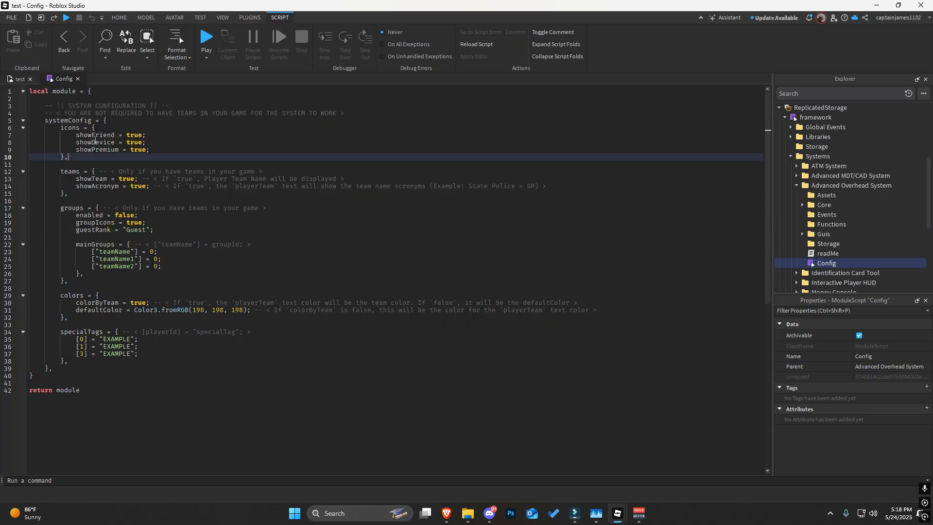
pyautogui.click(68, 128)
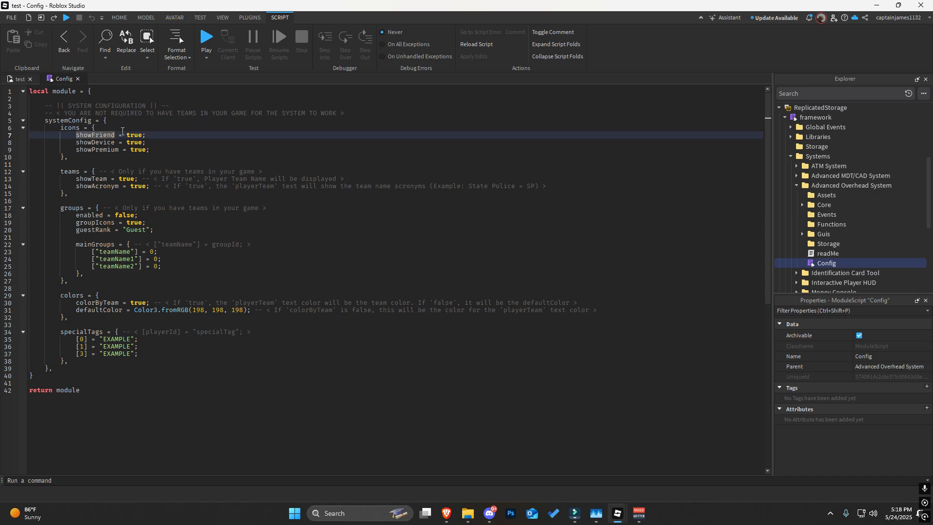
pyautogui.doubleClick(134, 135)
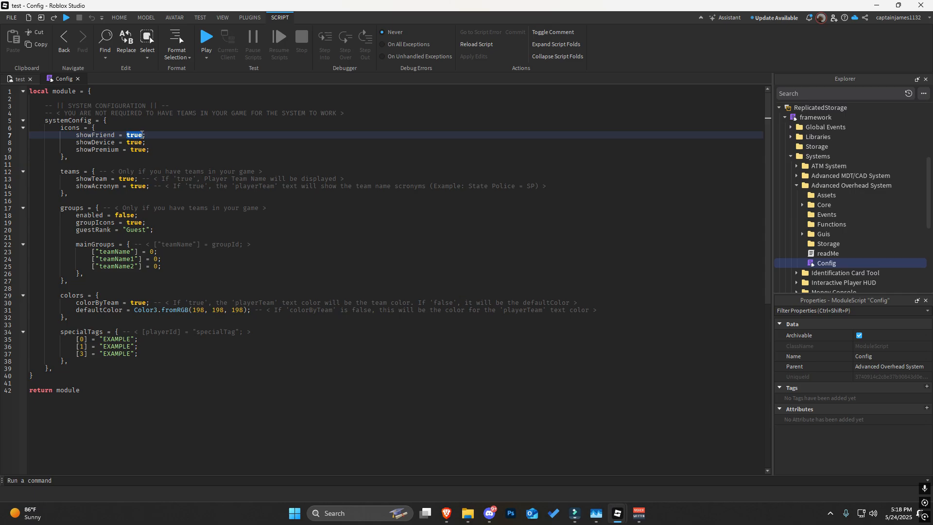
pyautogui.click(154, 142)
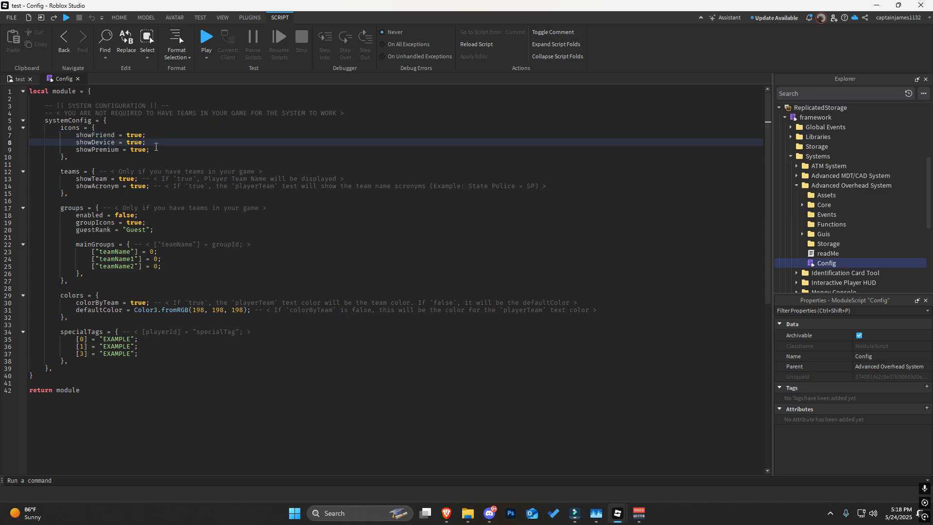
pyautogui.scroll(-3)
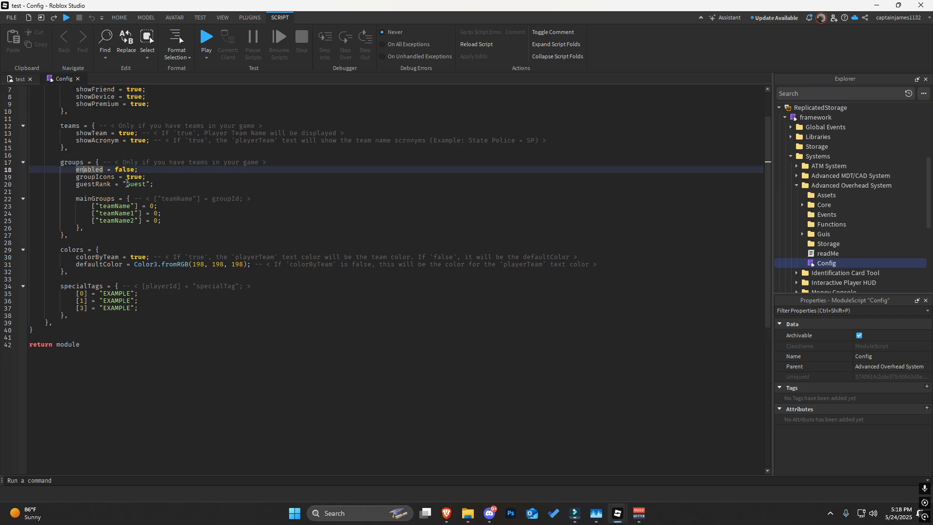
pyautogui.doubleClick(134, 184)
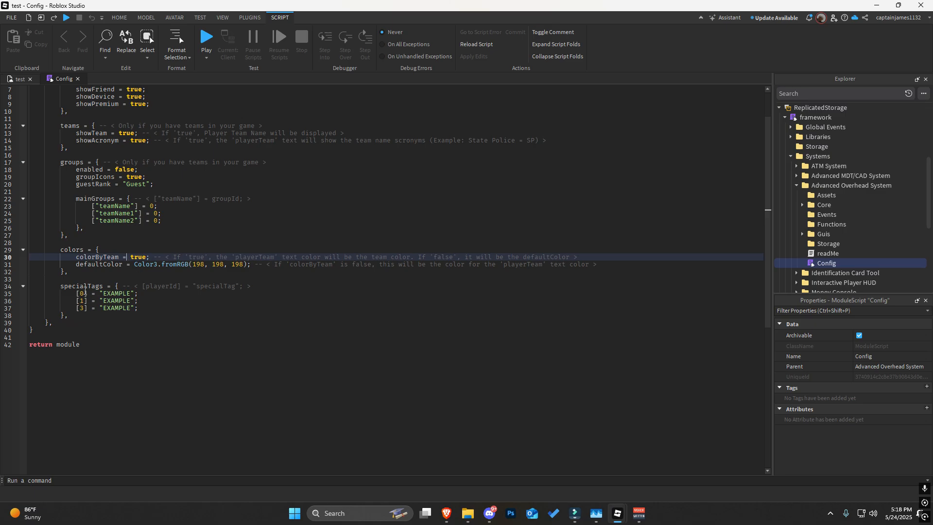
pyautogui.click(107, 292)
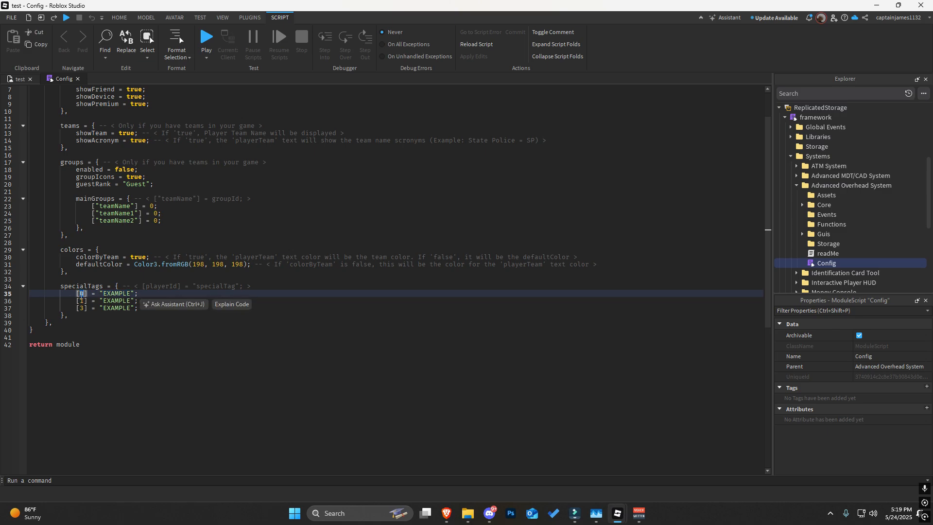
pyautogui.doubleClick(117, 293)
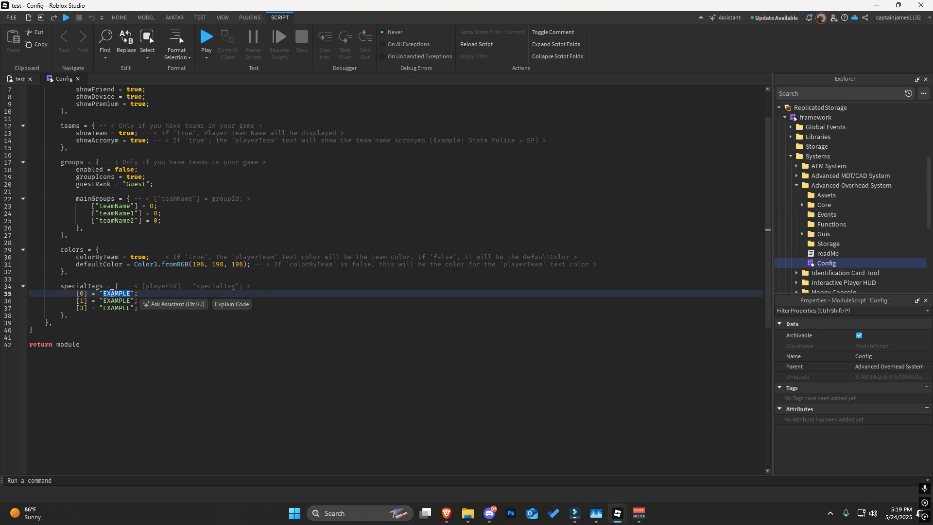
pyautogui.write('Own')
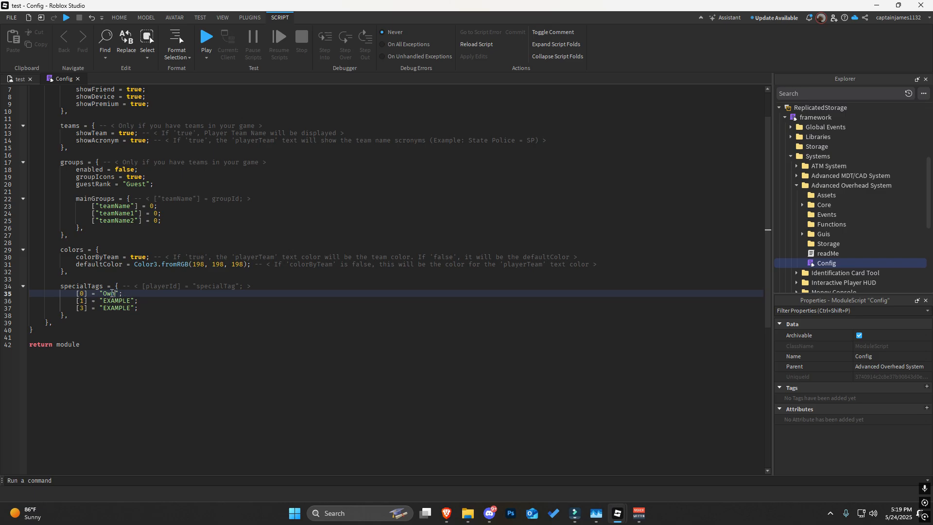
pyautogui.doubleClick(116, 292)
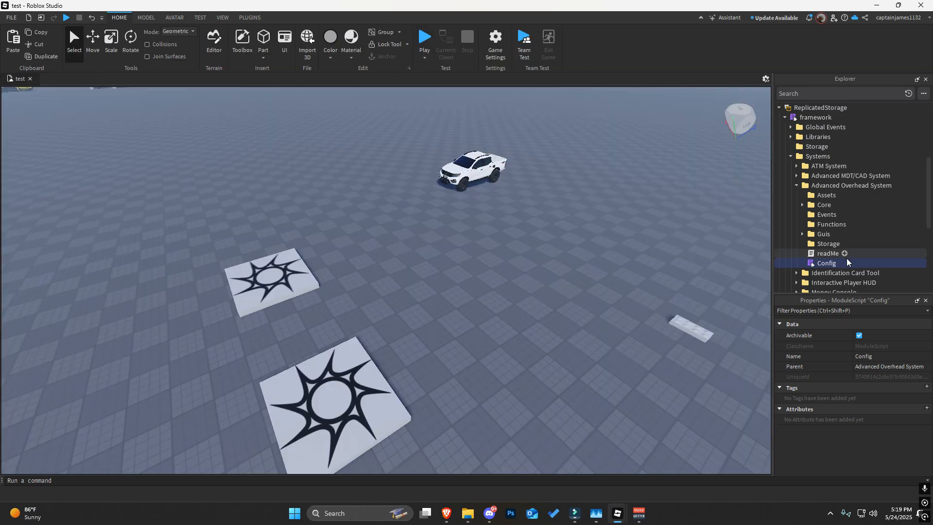
# - Reopen the Advanced Overhead System's Config module script showing its systemConfig table
pyautogui.doubleClick(826, 264)
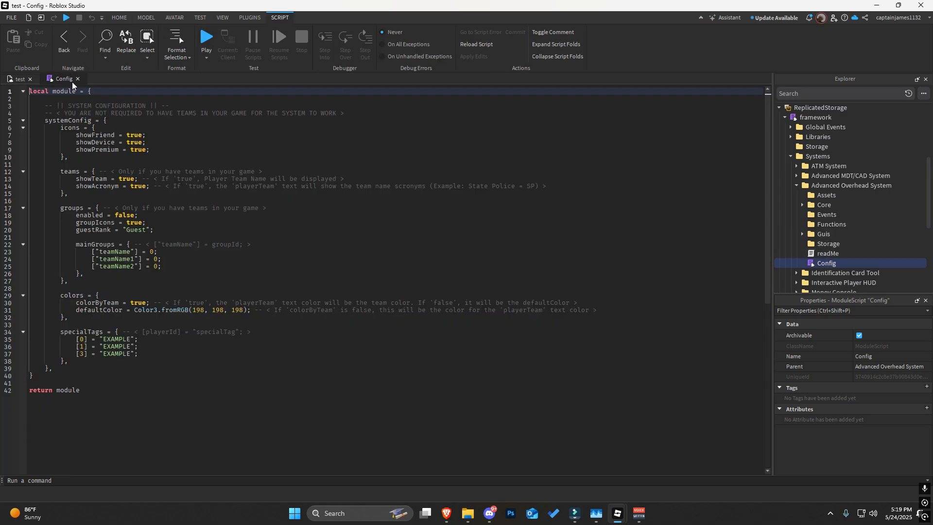
pyautogui.moveTo(77, 79)
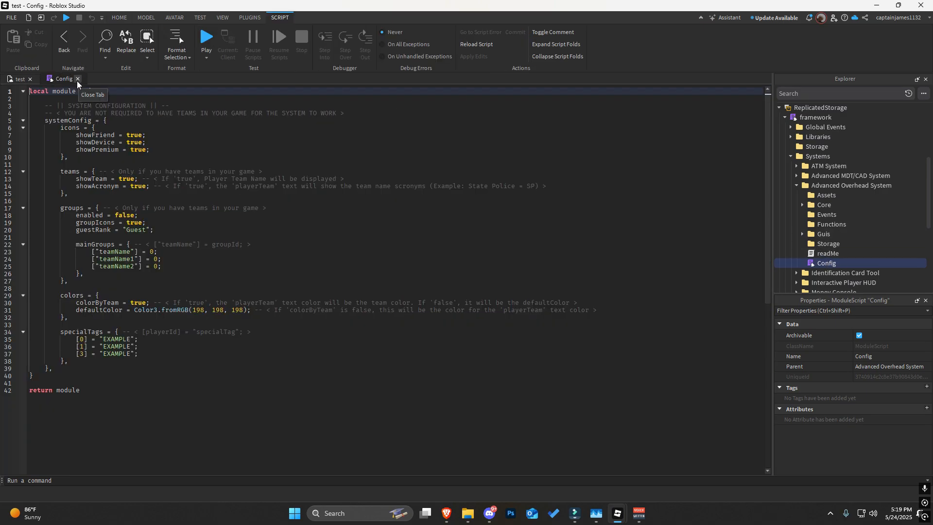